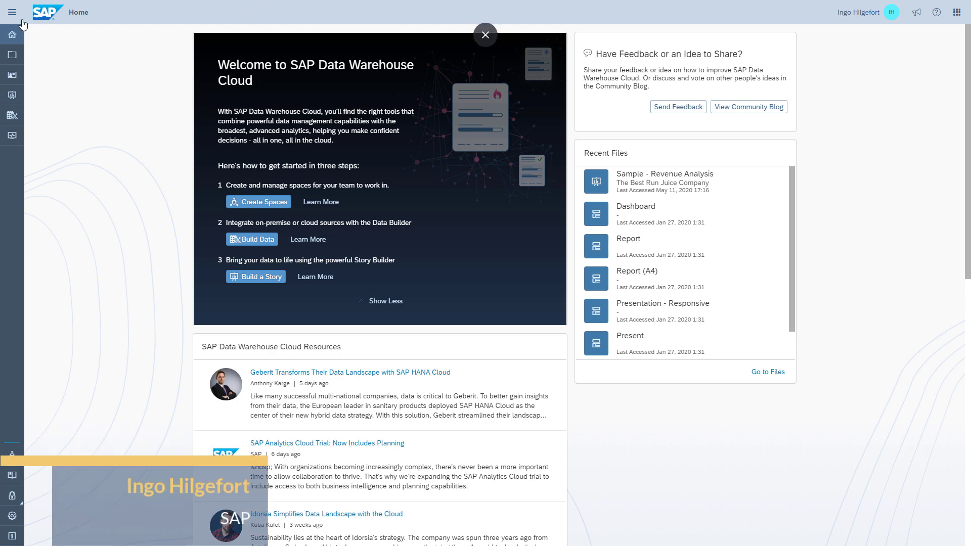
Step: Expand the side navigation menu to show the full names of all app areas
left_click(12, 11)
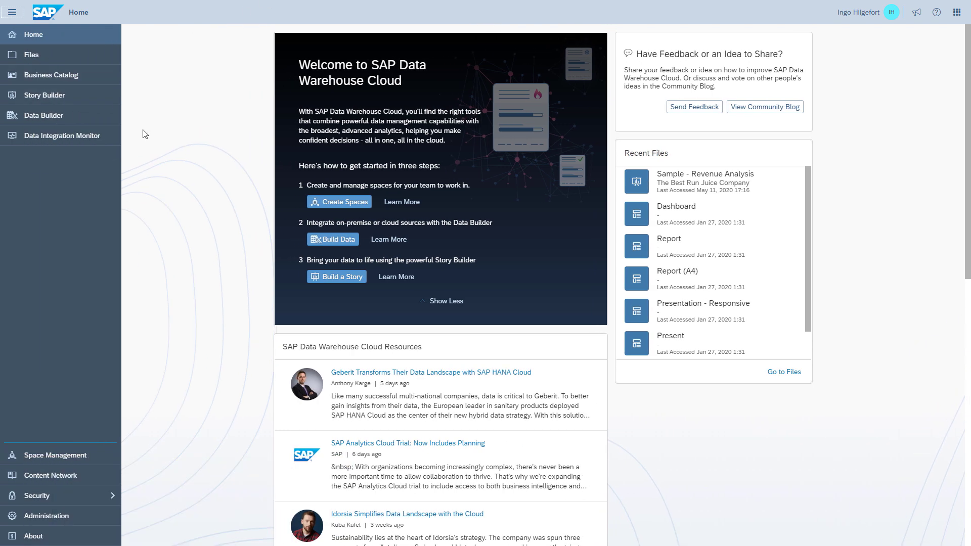
mouse_move(163, 215)
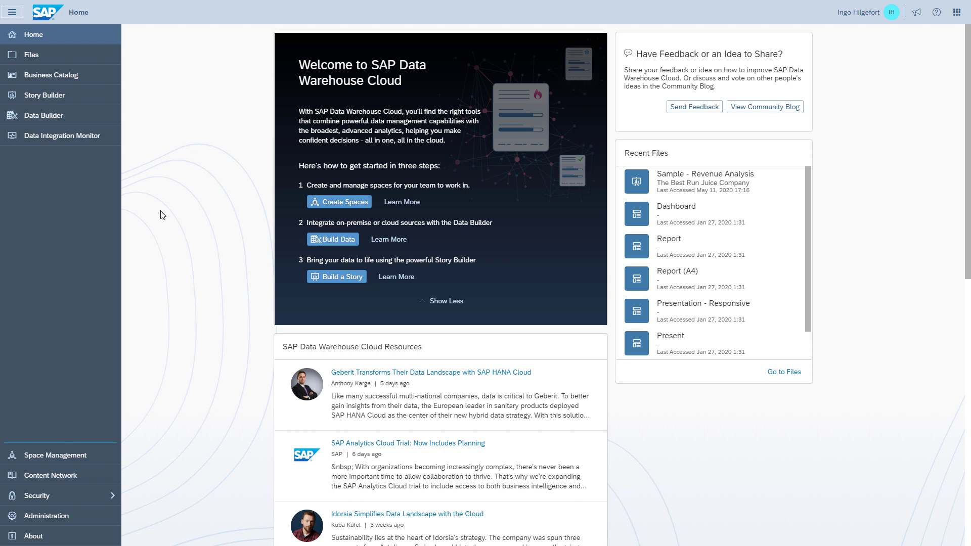
mouse_move(63, 475)
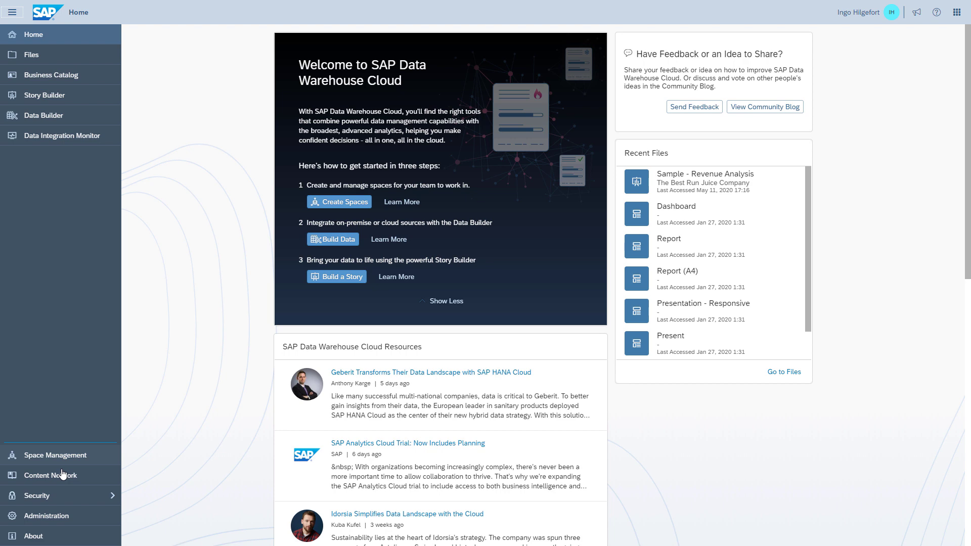
Step: Create a new space named DEMO from Space Management
left_click(55, 455)
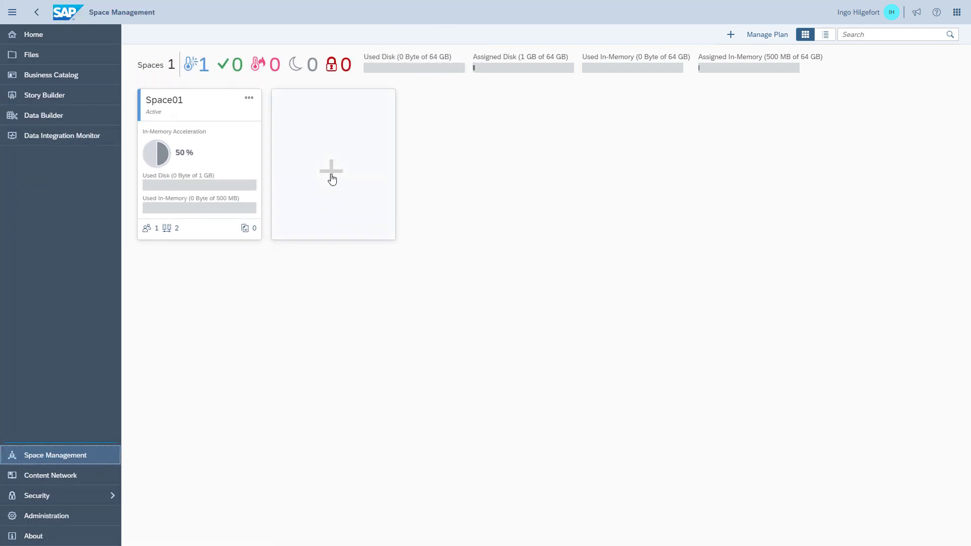
left_click(333, 165)
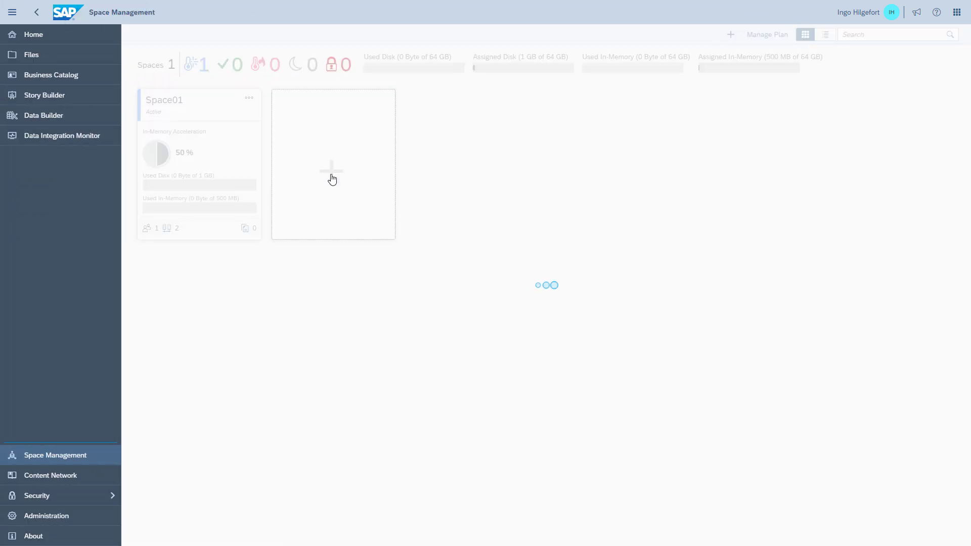
left_click(333, 164)
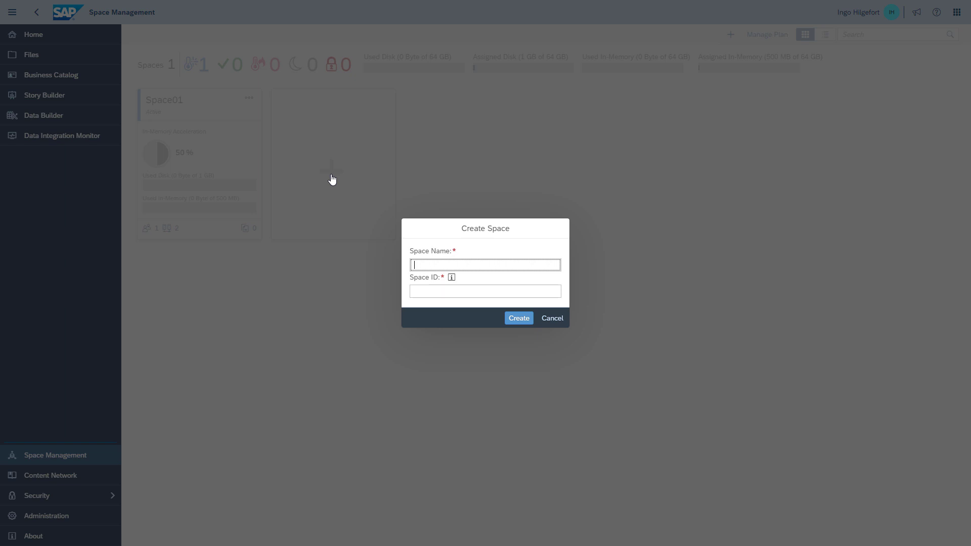
type("DEMO")
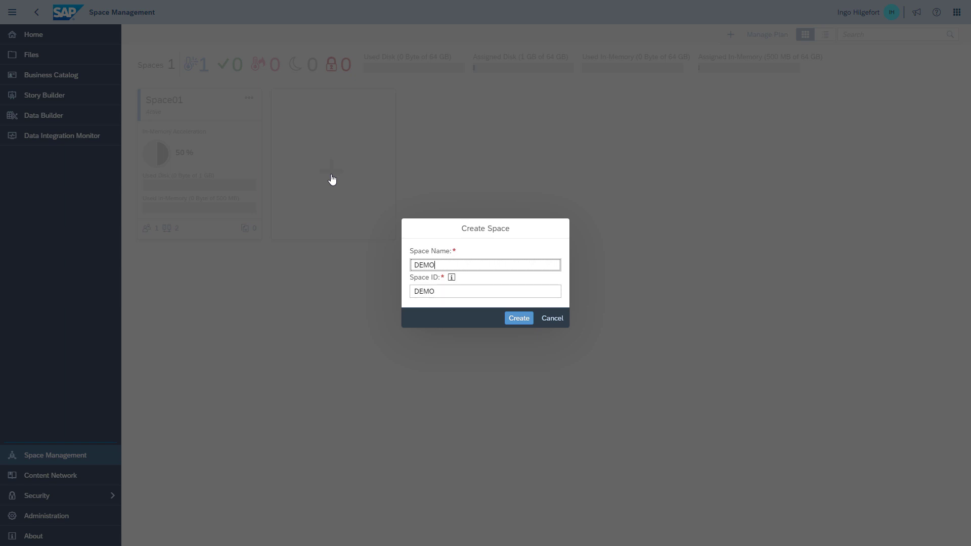
left_click(518, 318)
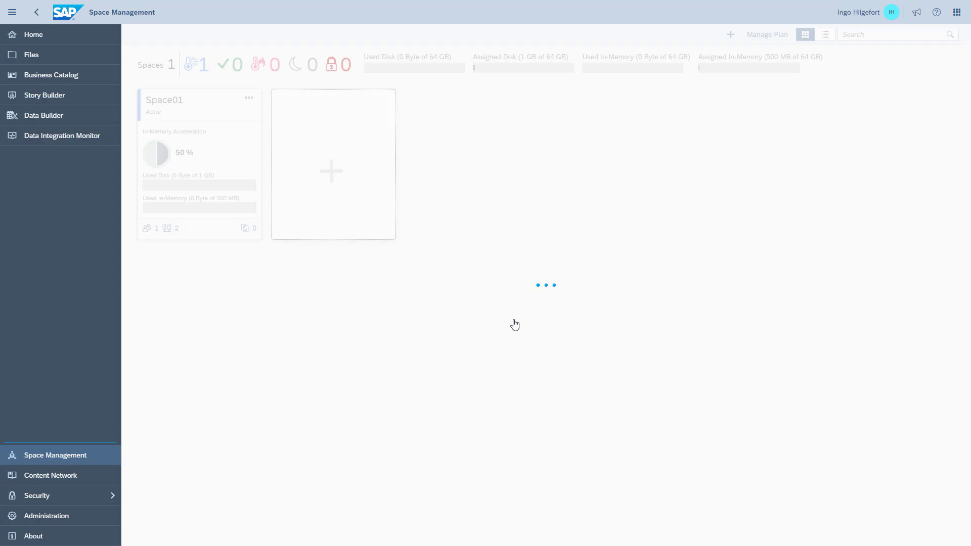
mouse_move(503, 323)
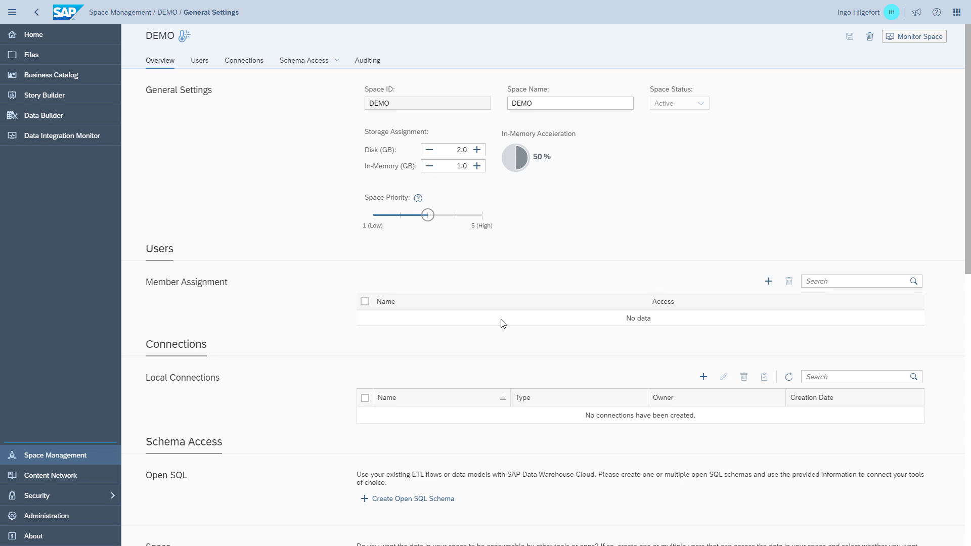
mouse_move(436, 223)
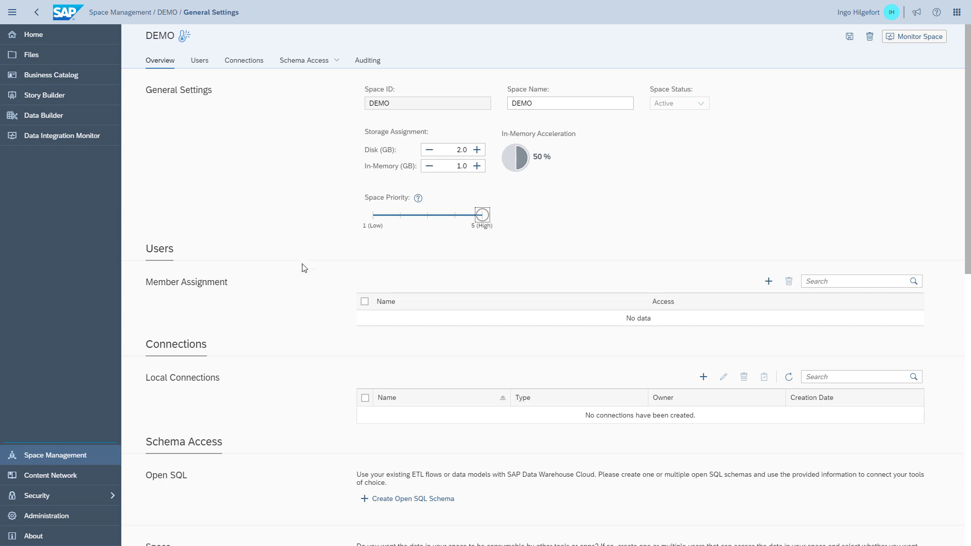
Step: Open the Member Assignment user list for the DEMO space
left_click(769, 281)
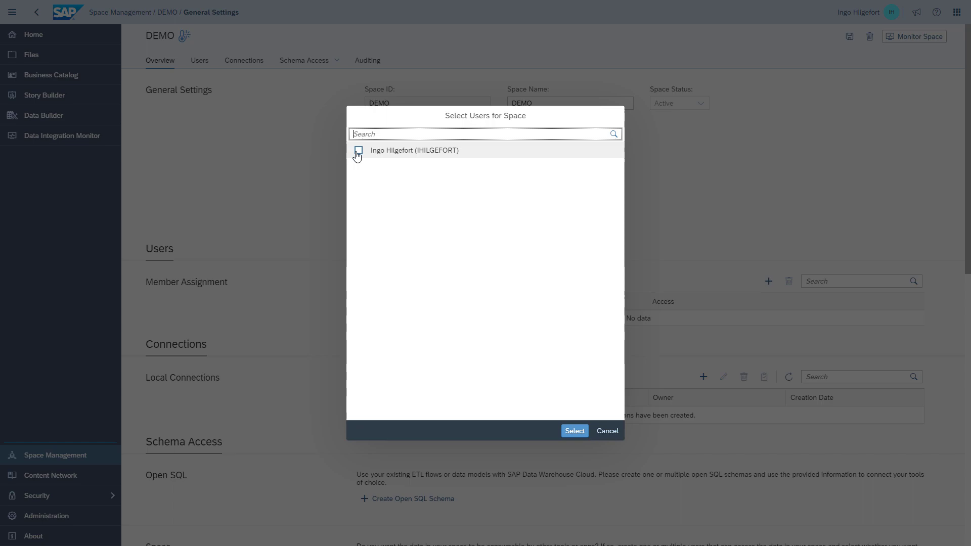
Step: Add Ingo Hilgefort as a DEMO member and start a new local connection
left_click(605, 430)
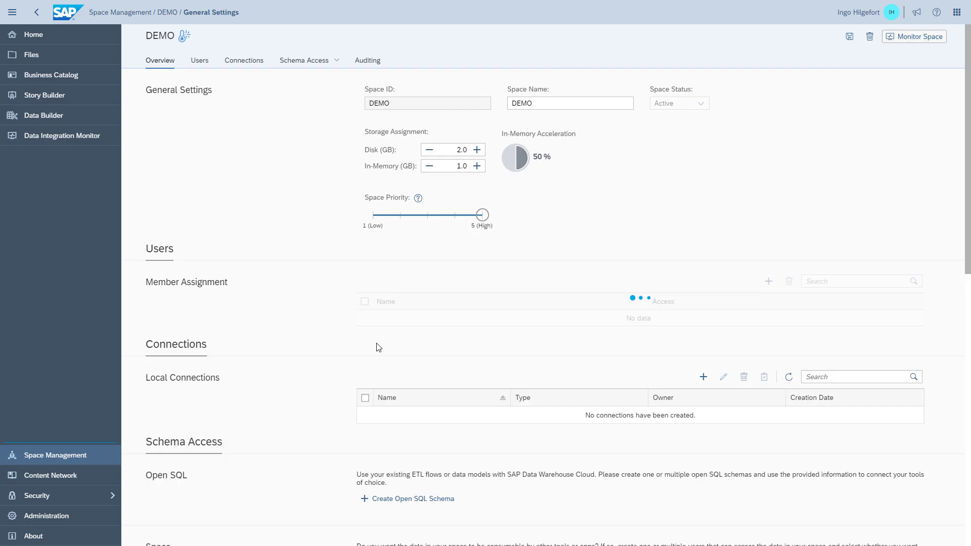
mouse_move(277, 321)
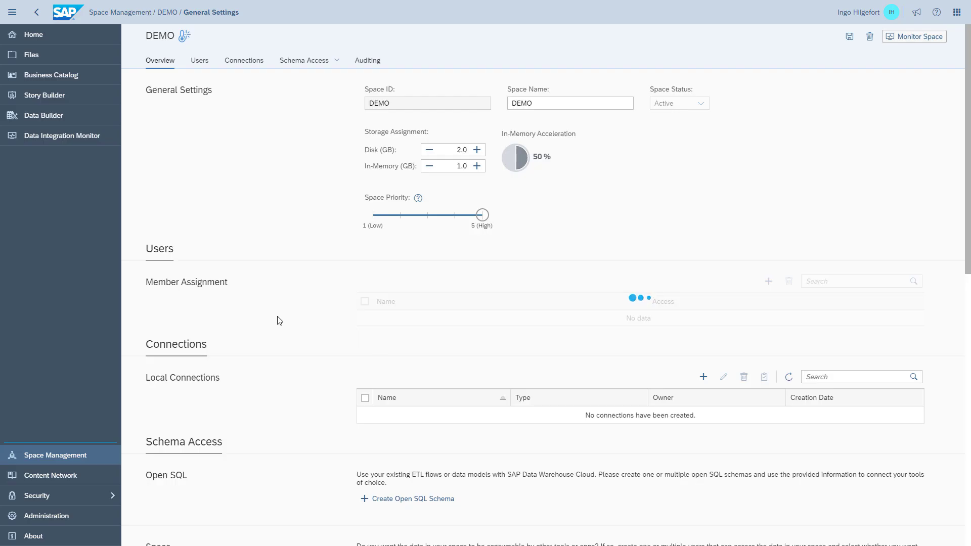
left_click(768, 281)
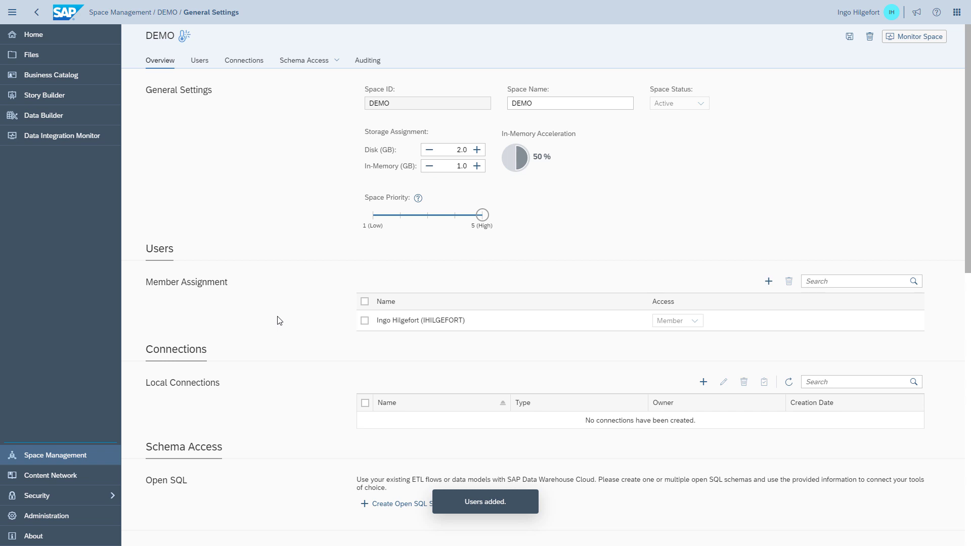
scroll("down", 3)
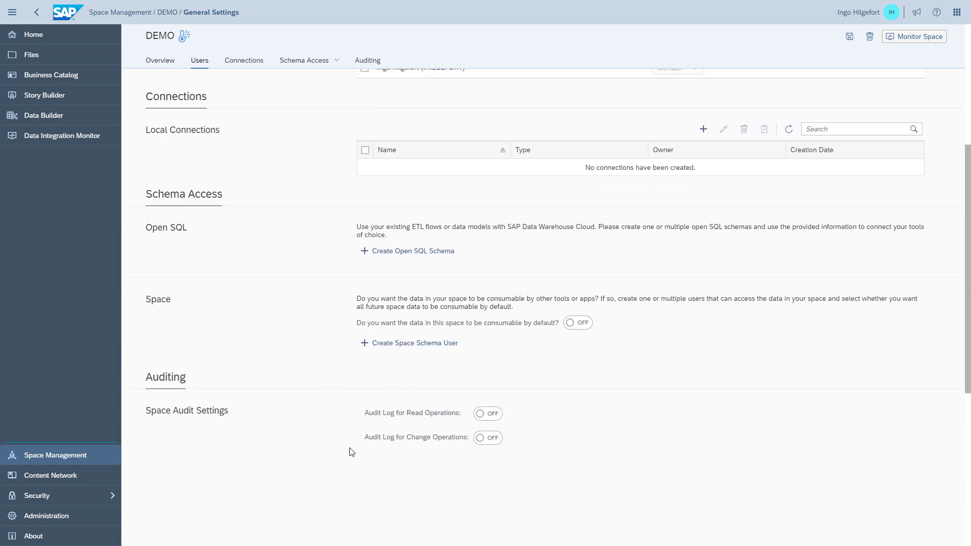
left_click(703, 129)
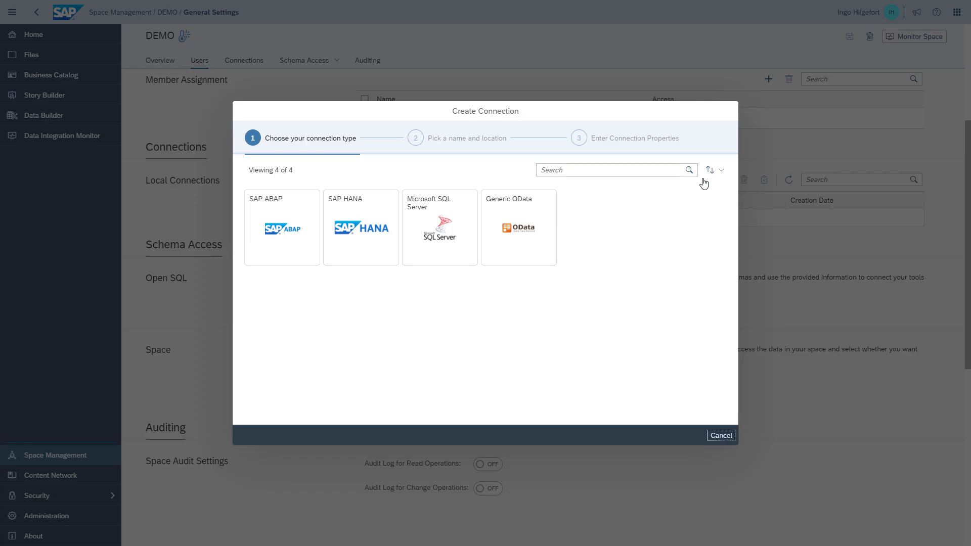
mouse_move(528, 377)
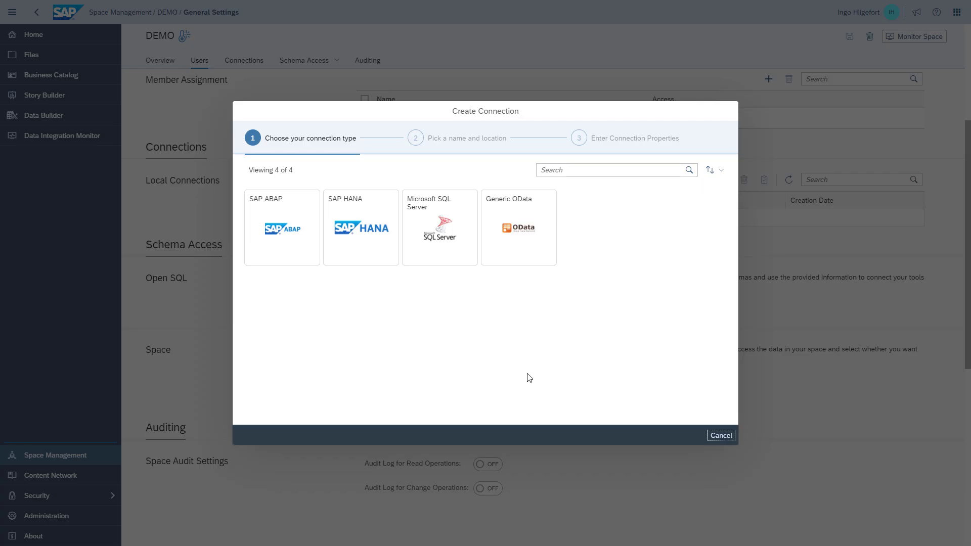
Step: Create the SAP HANA connection HANA_DEMO with its host, port, user and password
left_click(360, 227)
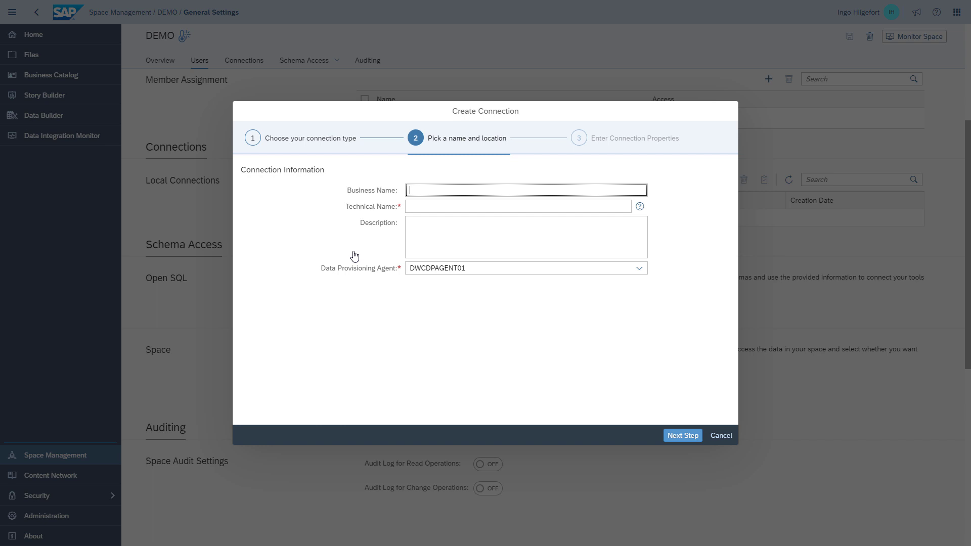
type("HANA_DEMO")
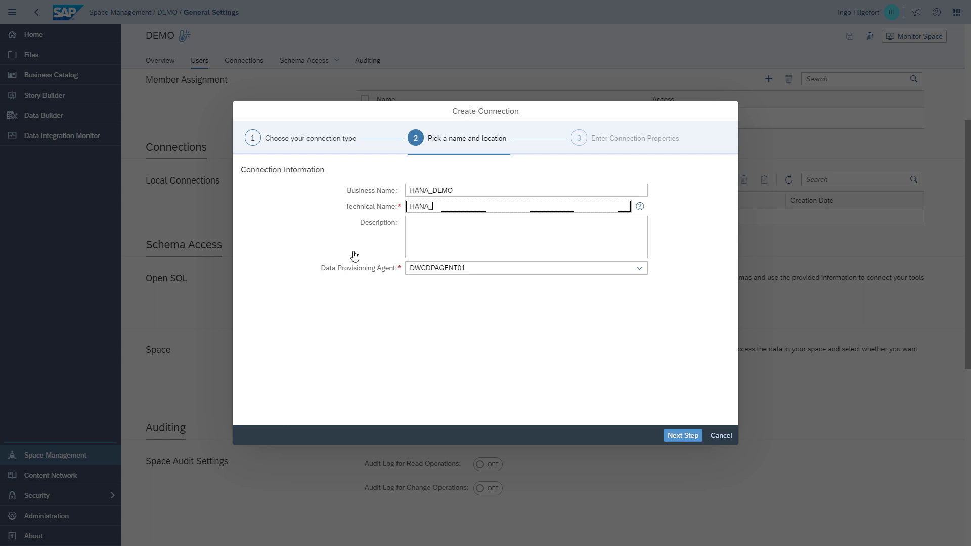
type("DEMO")
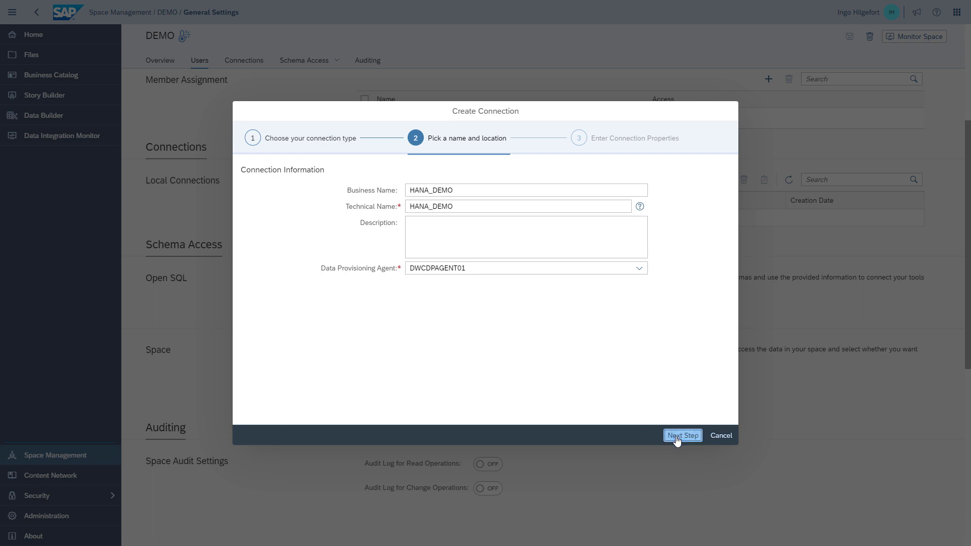
left_click(682, 436)
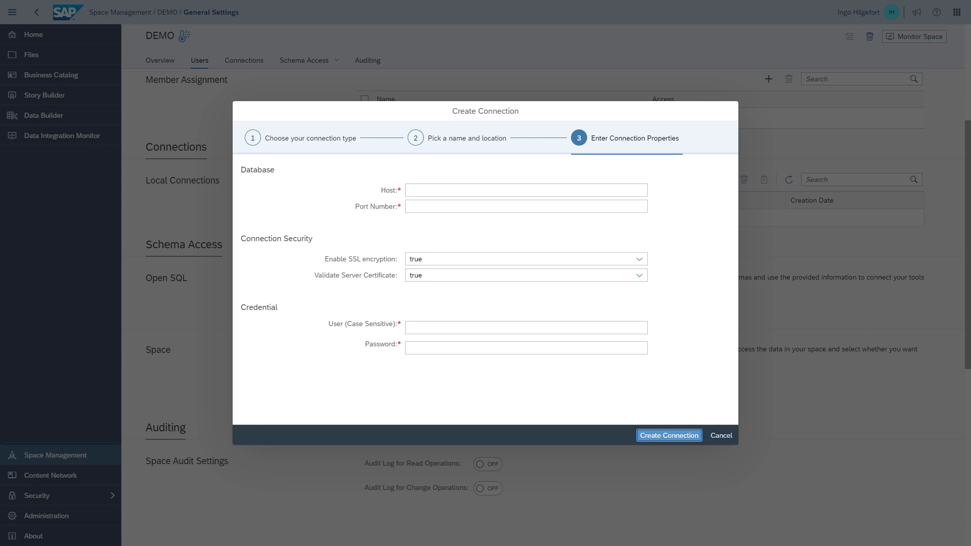
mouse_move(140, 281)
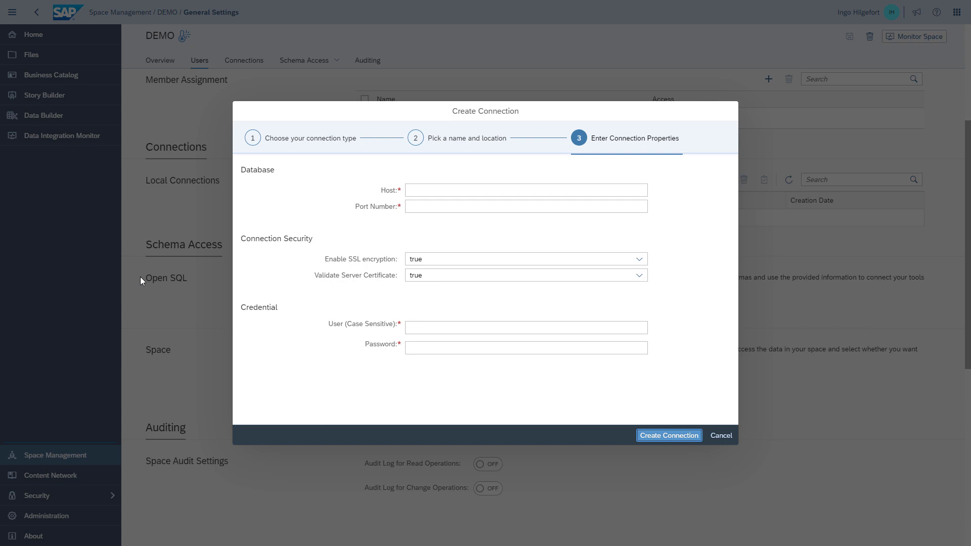
left_click(525, 190)
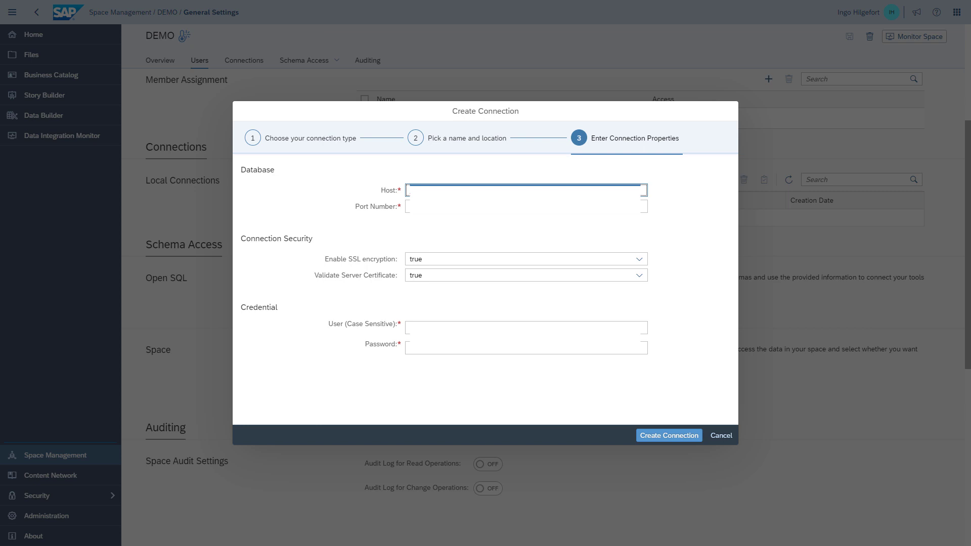
mouse_move(387, 121)
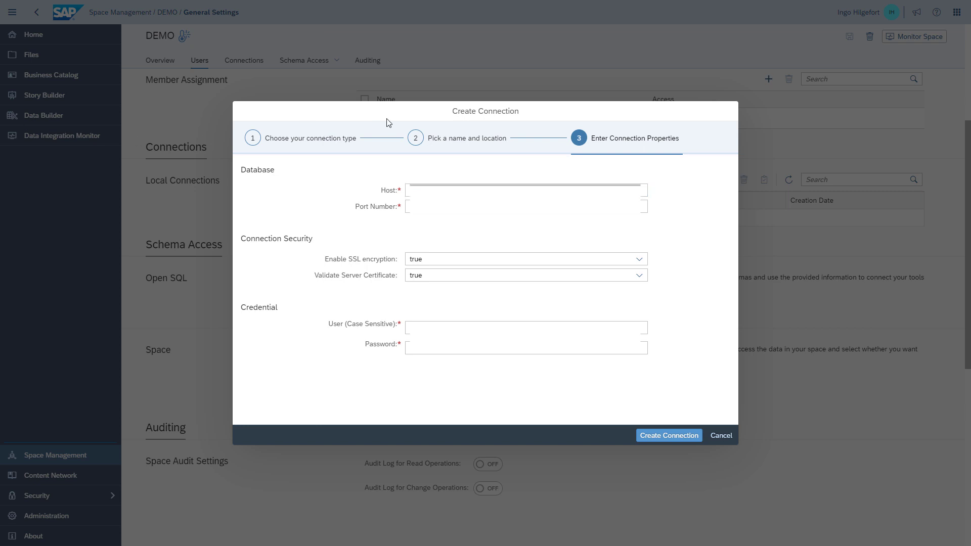
left_click(721, 435)
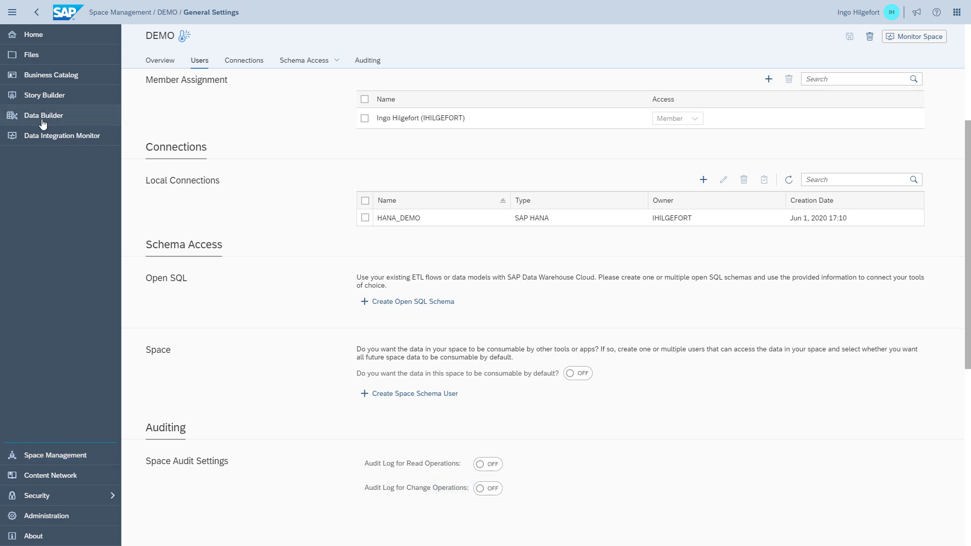
Step: Start a new E/R model, browse HANA_DEMO's DWC_DEMO tables, and cancel the SalesOrderItems import
left_click(44, 116)
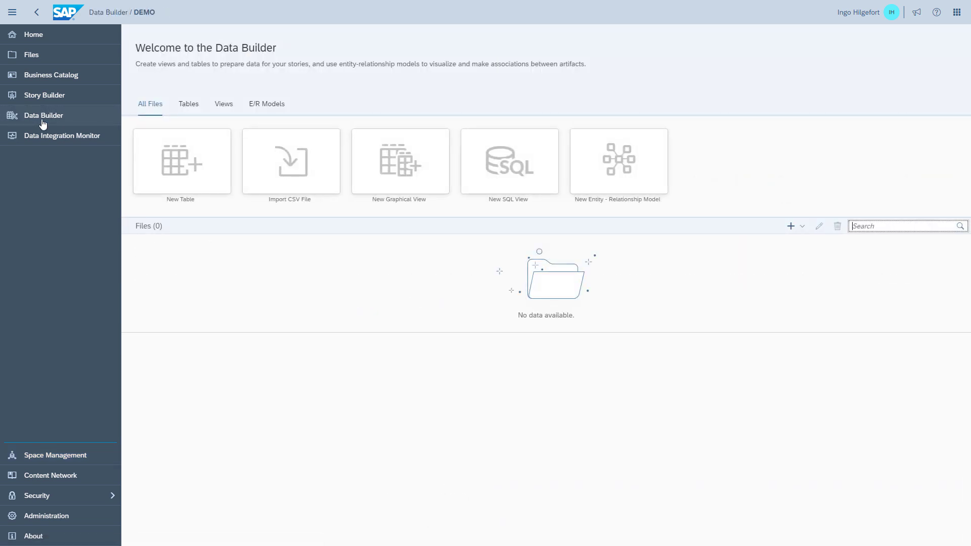
mouse_move(617, 161)
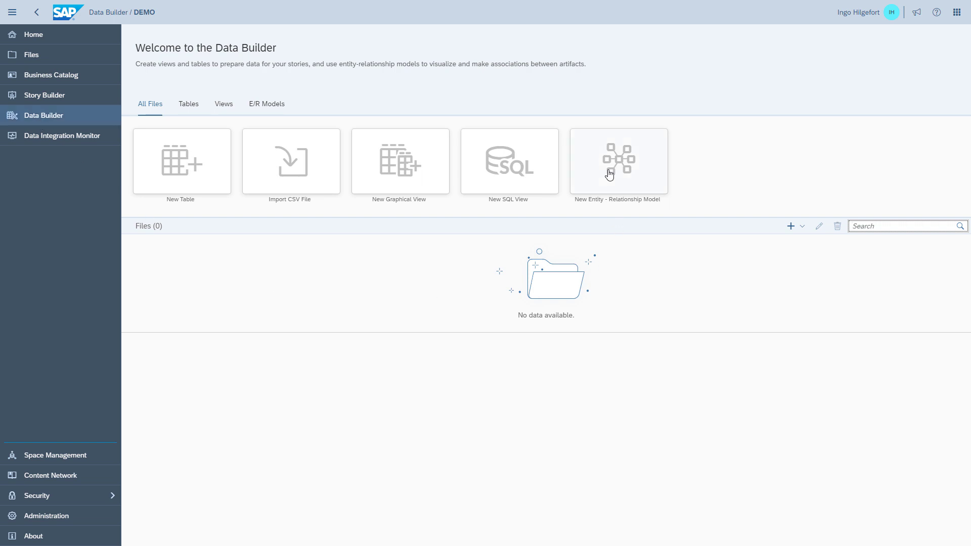
left_click(617, 162)
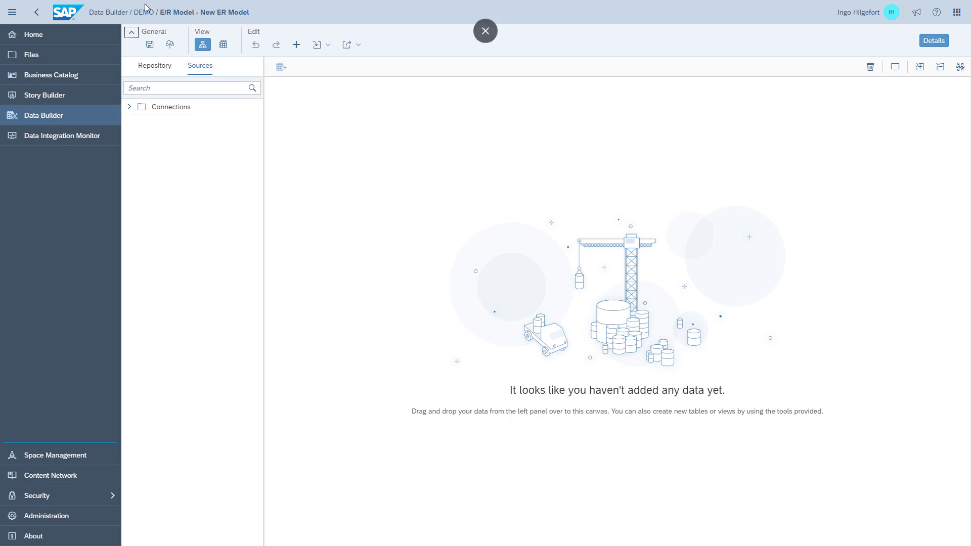
mouse_move(148, 23)
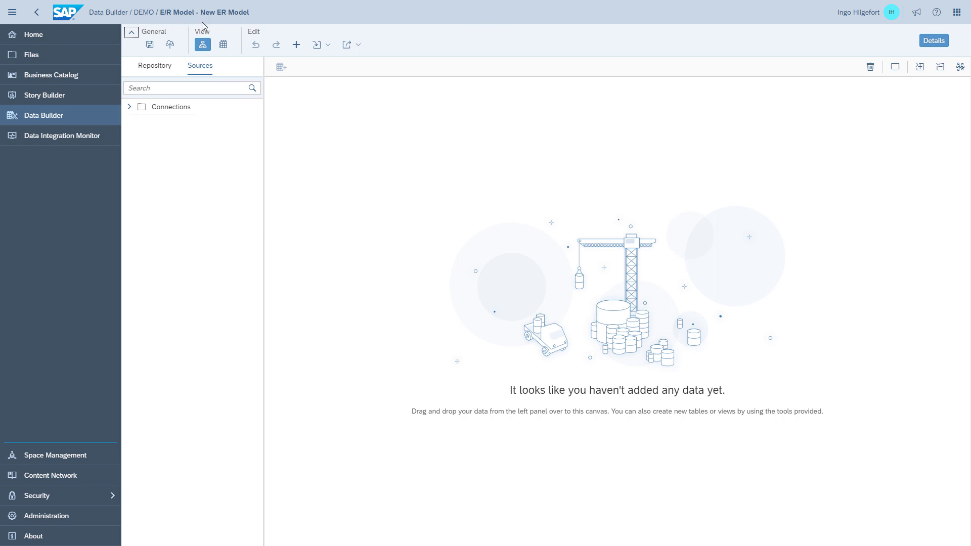
mouse_move(149, 138)
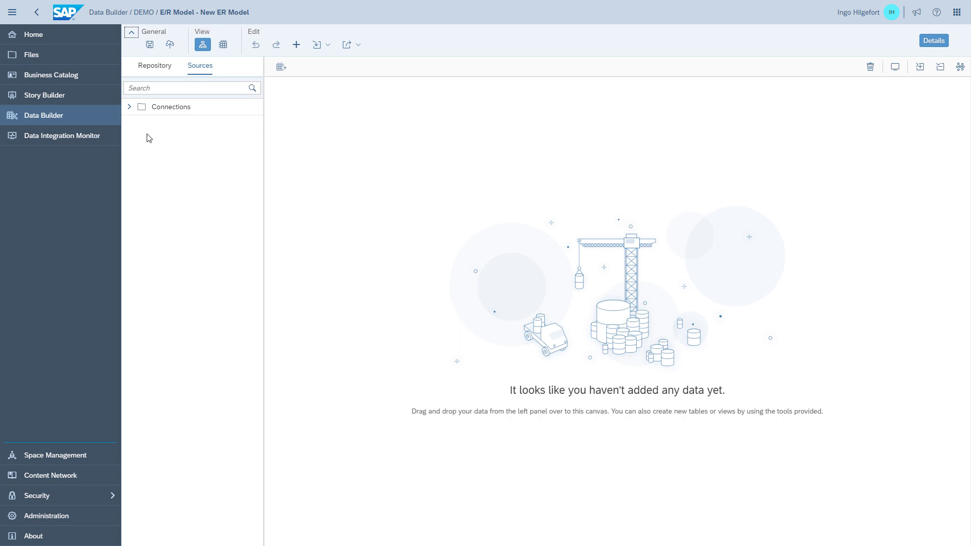
left_click(129, 106)
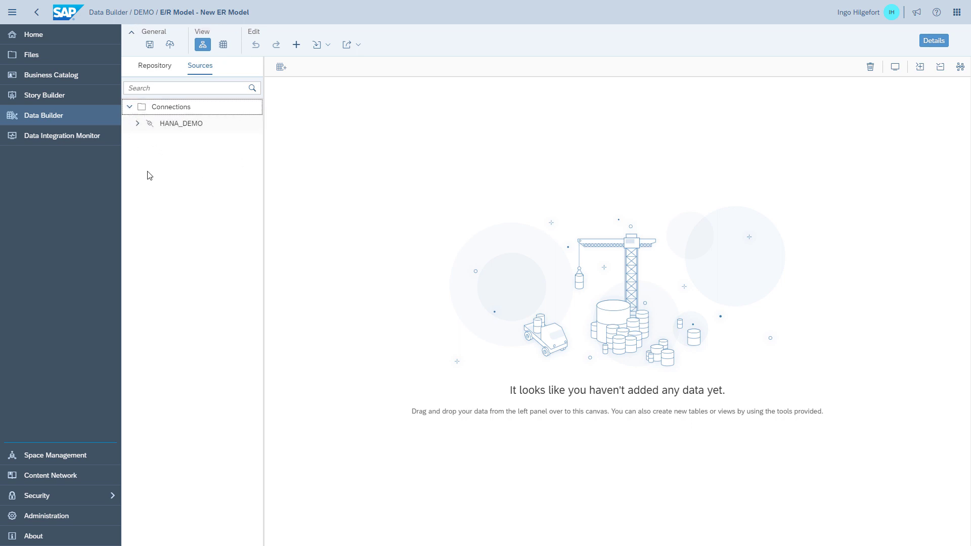
left_click(137, 123)
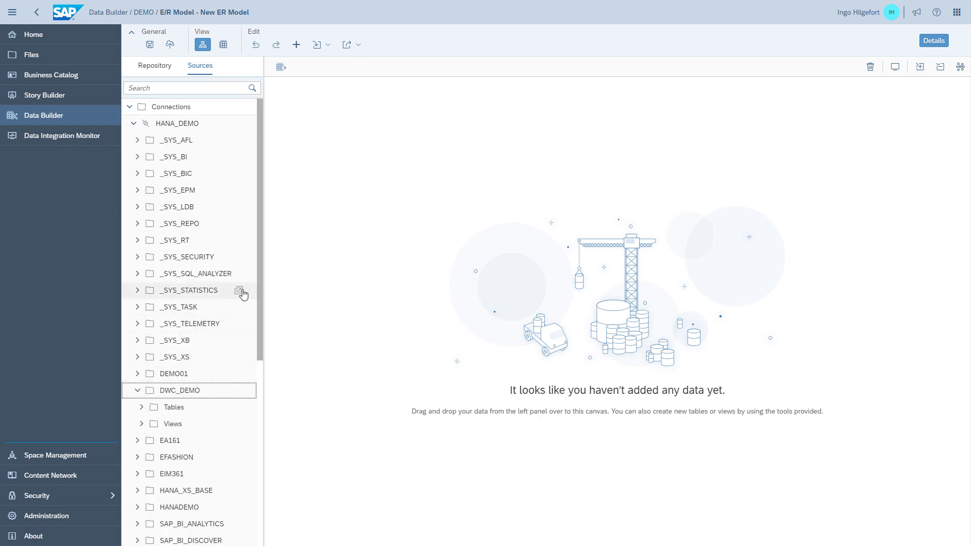
scroll("down", 3)
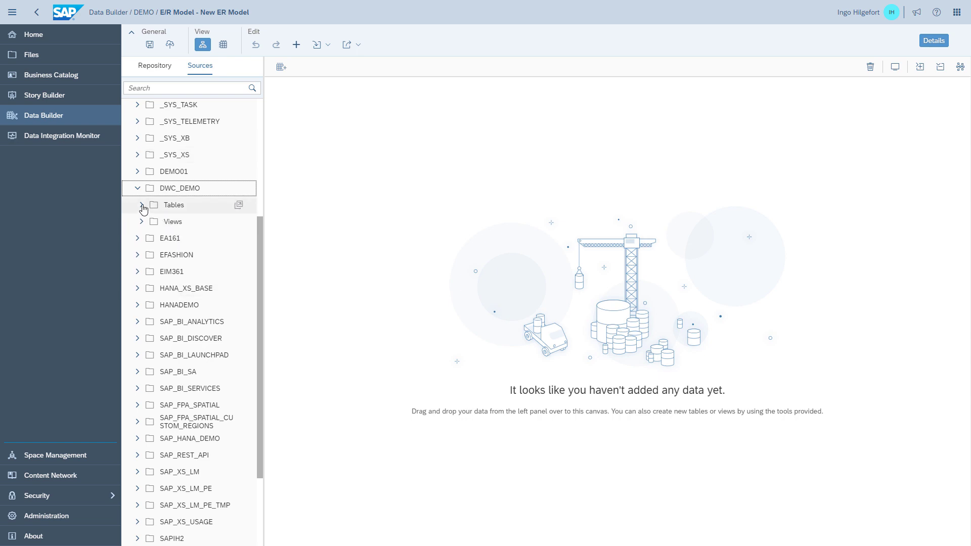
left_click(141, 205)
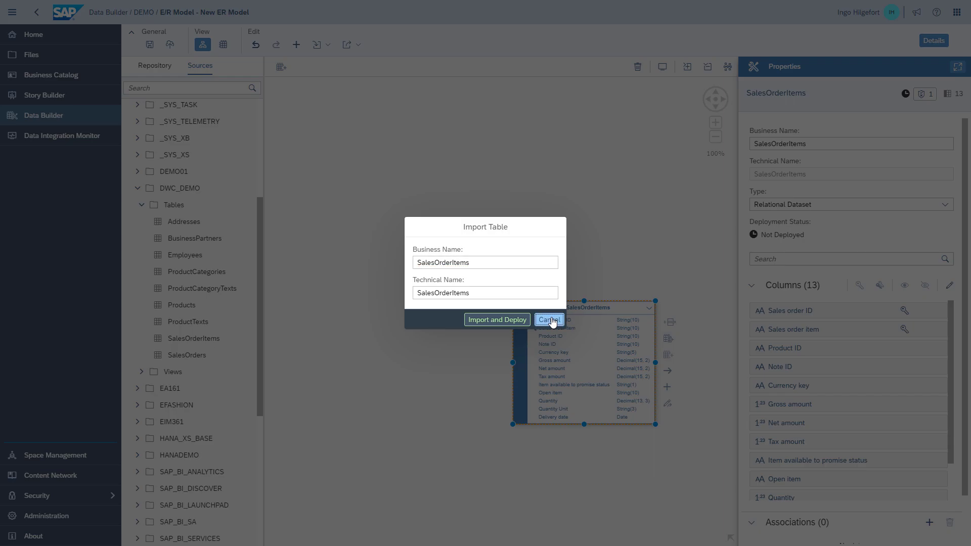
left_click(549, 319)
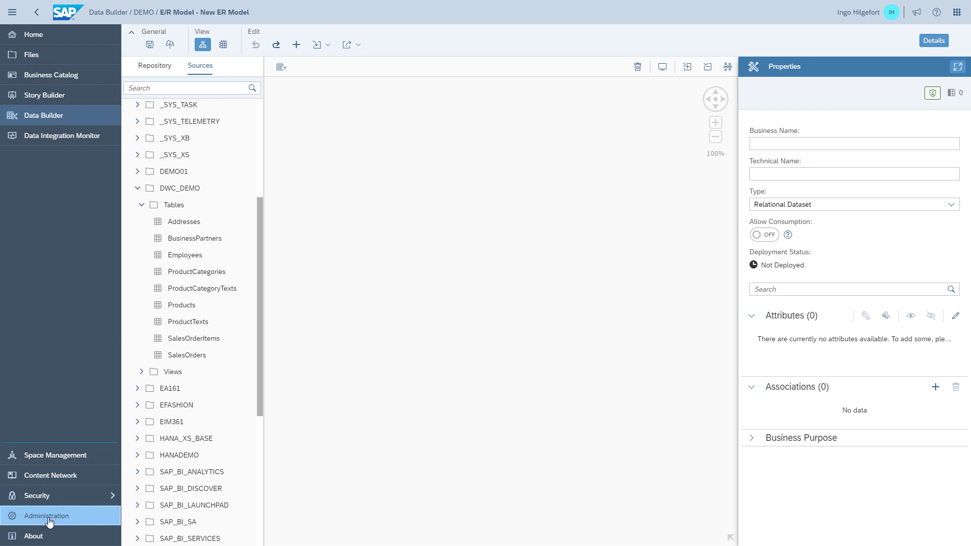
Step: In Administration, view and close agent DWCDPAGENT01's settings
left_click(46, 515)
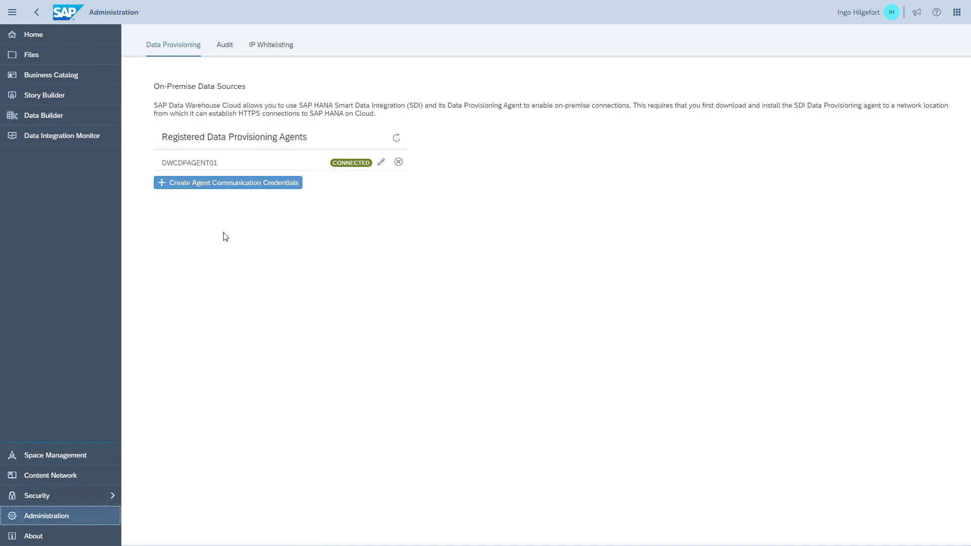
mouse_move(258, 247)
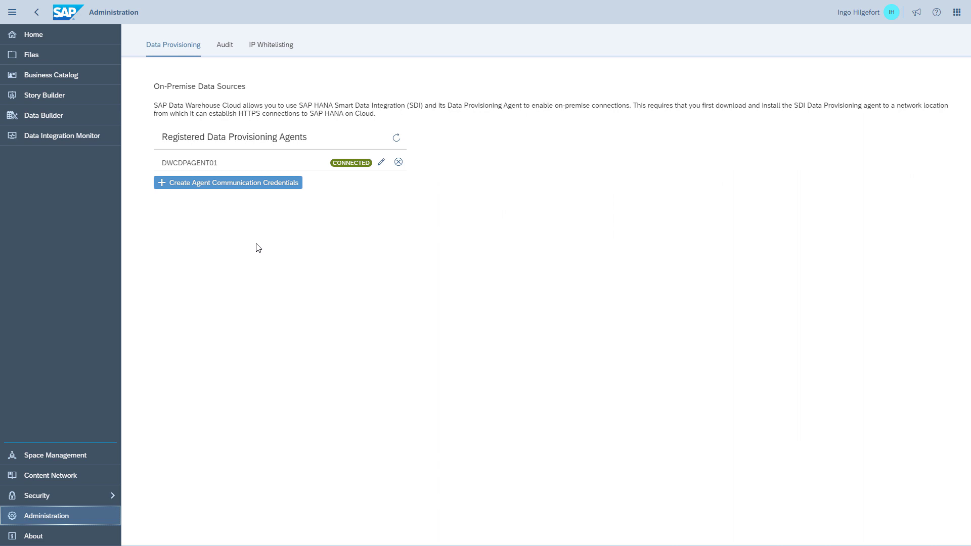
mouse_move(381, 162)
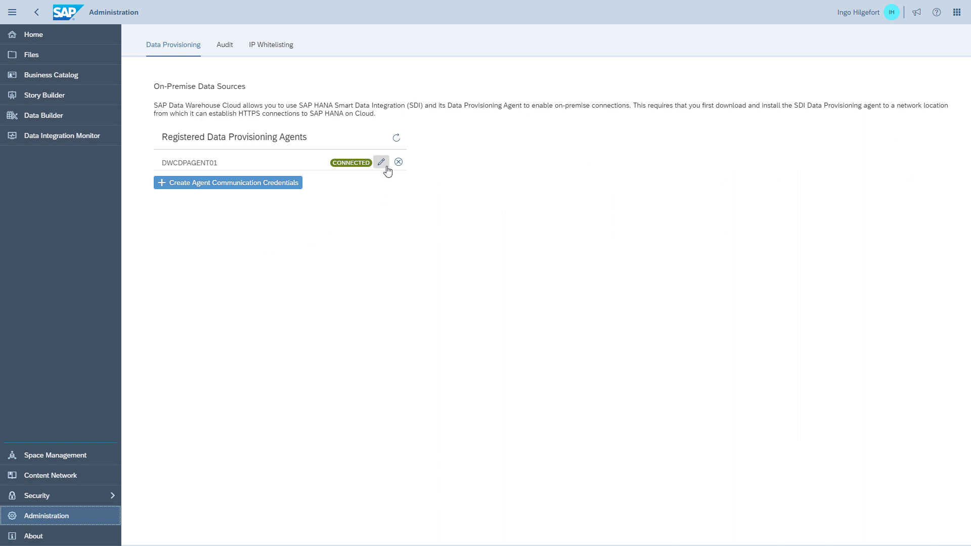
left_click(382, 162)
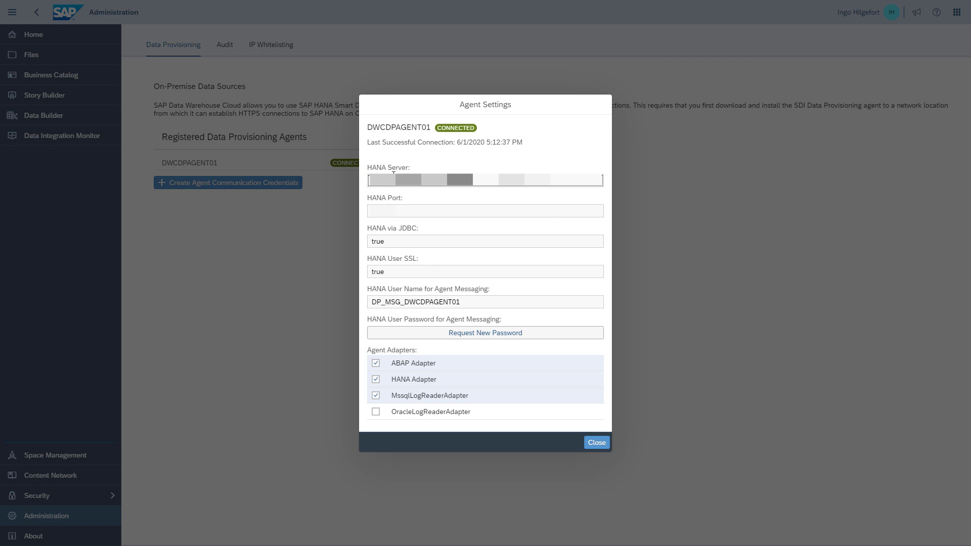
mouse_move(515, 443)
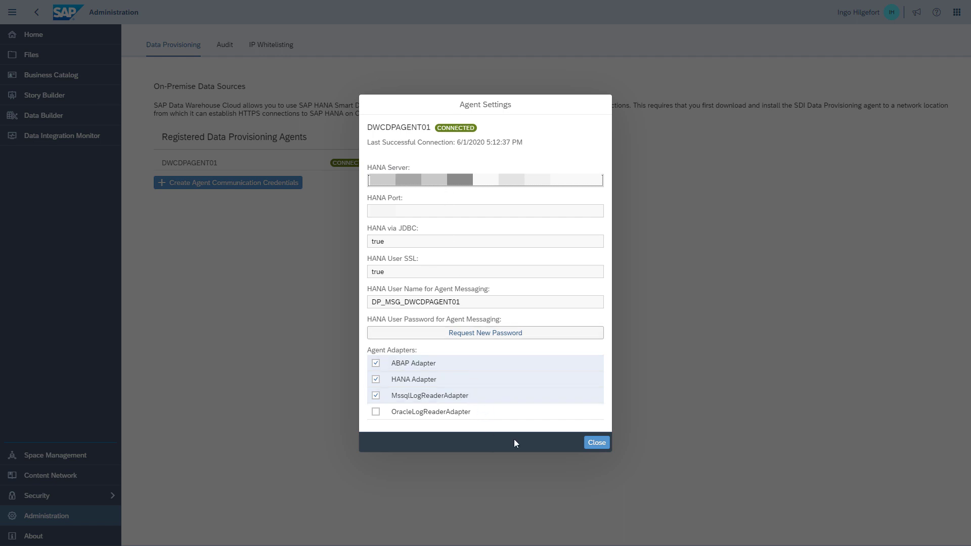
mouse_move(595, 442)
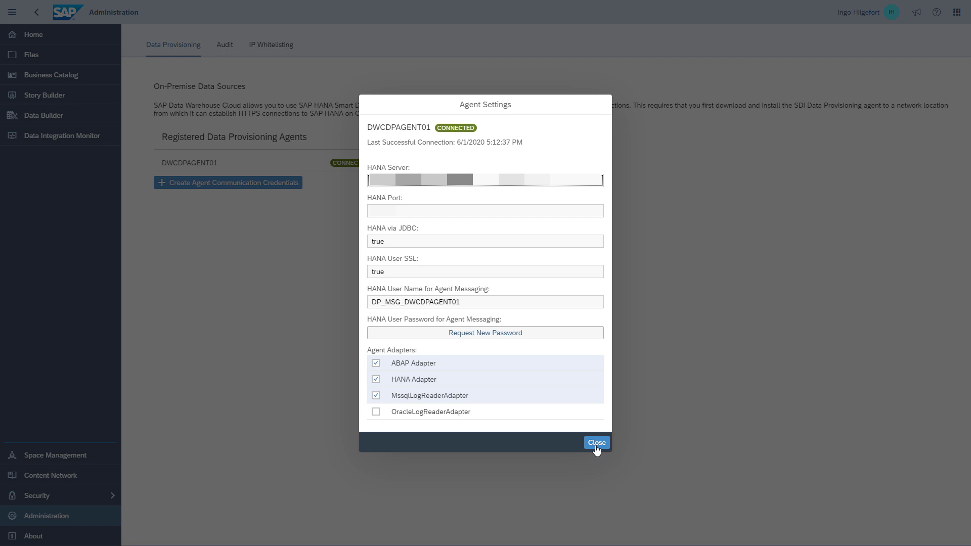
left_click(595, 442)
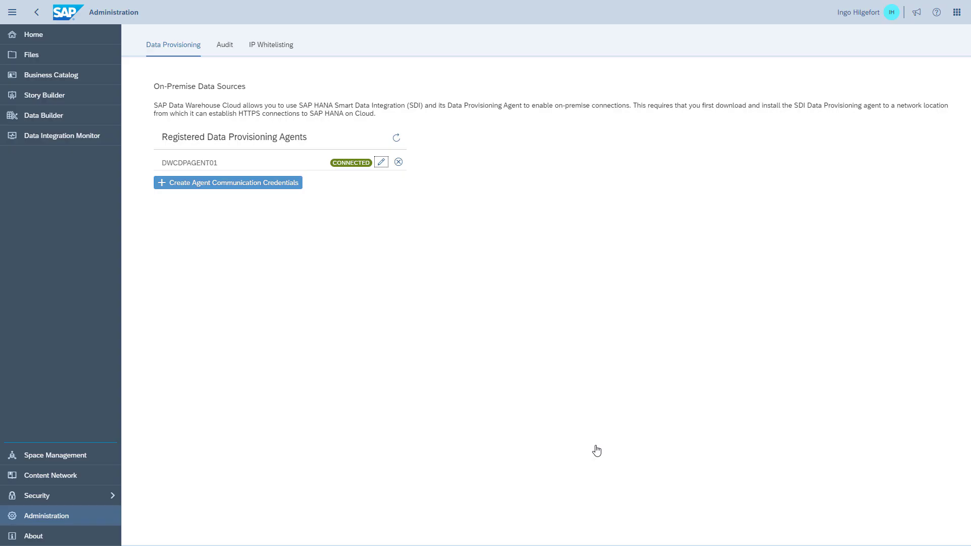
mouse_move(217, 340)
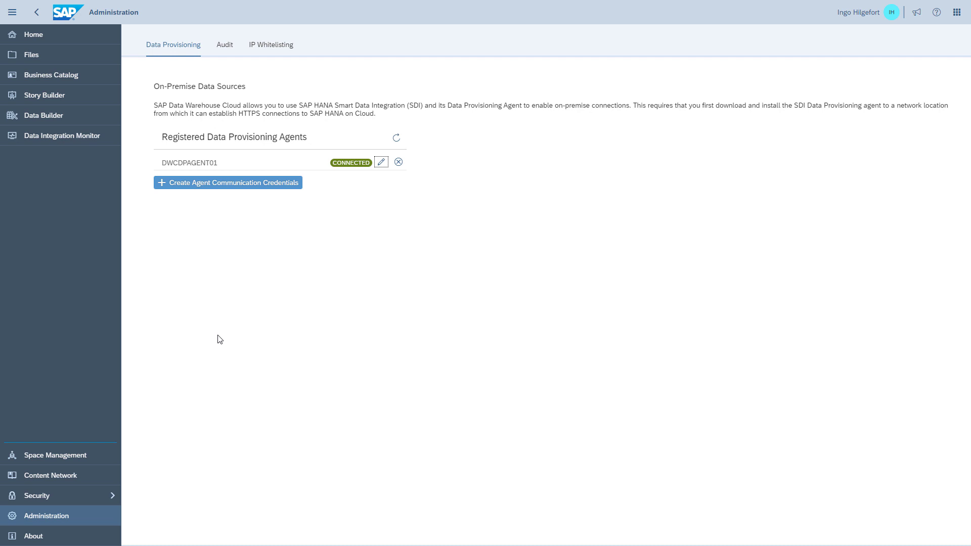